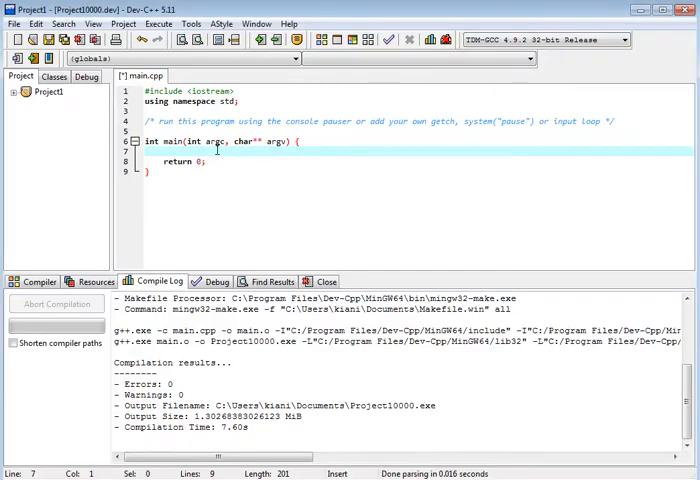
Define struct student with char name[10] and char email[20] members above main
{"action": "left_click", "coordinate": [144, 150]}
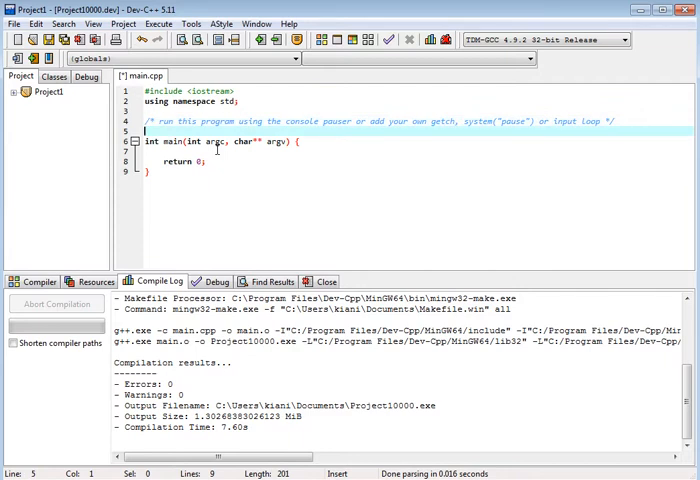
{"action": "type", "text": "a"}
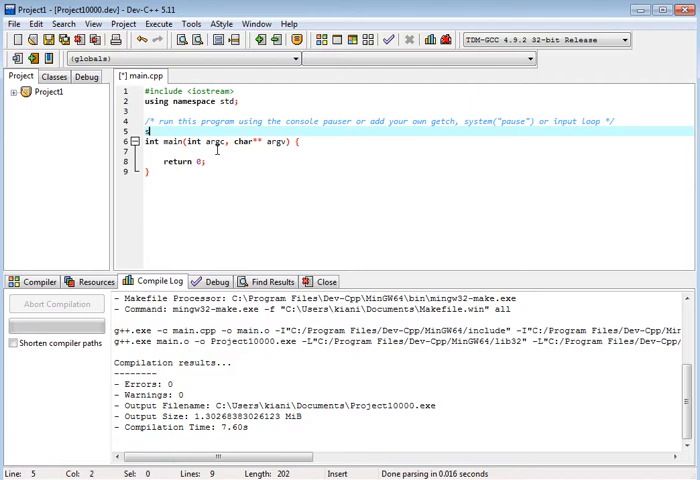
{"action": "type", "text": "student{"}
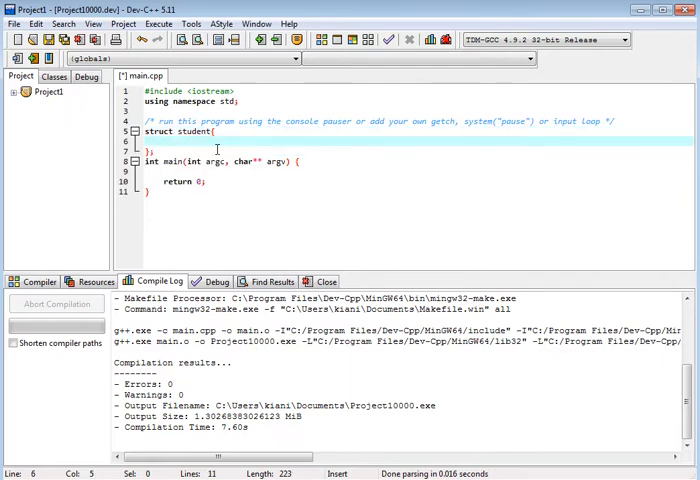
{"action": "type", "text": "char name[30];"}
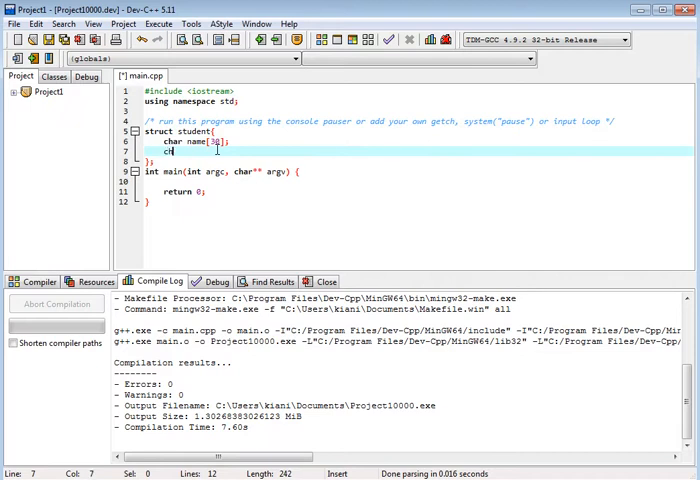
{"action": "type", "text": "char email"}
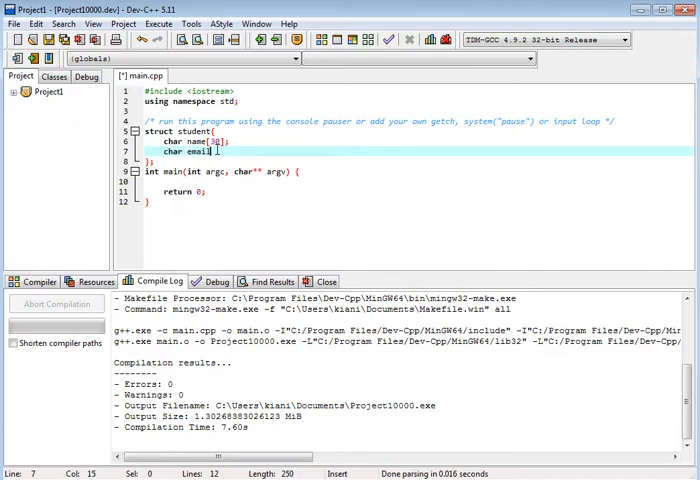
{"action": "type", "text": "[]"}
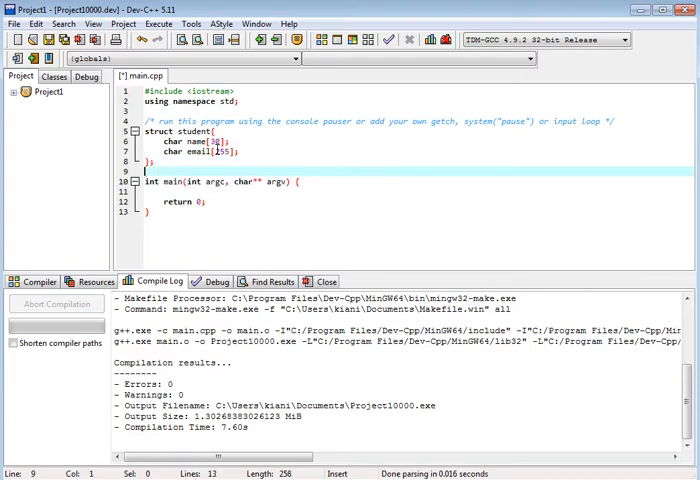
{"action": "type", "text": "stud"}
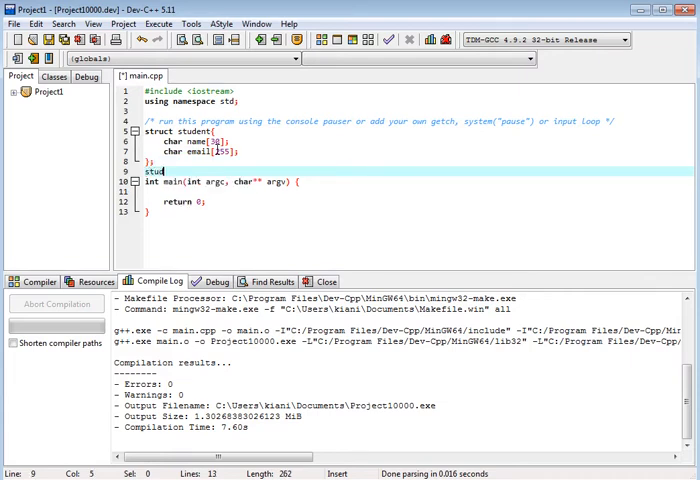
{"action": "type", "text": "dent s1="}
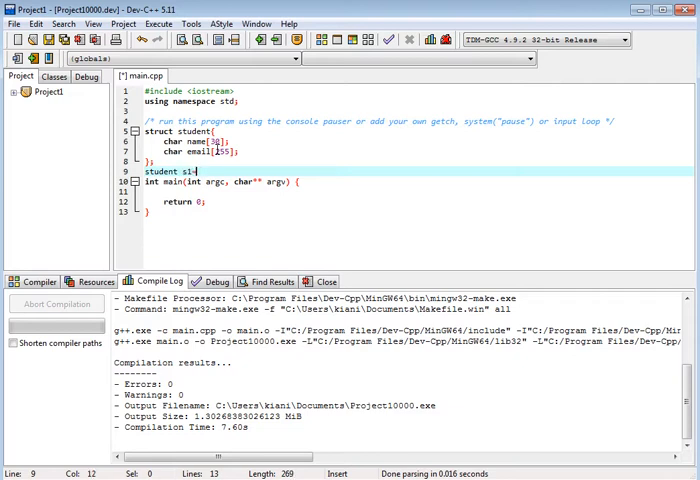
{"action": "type", "text": "{}"}
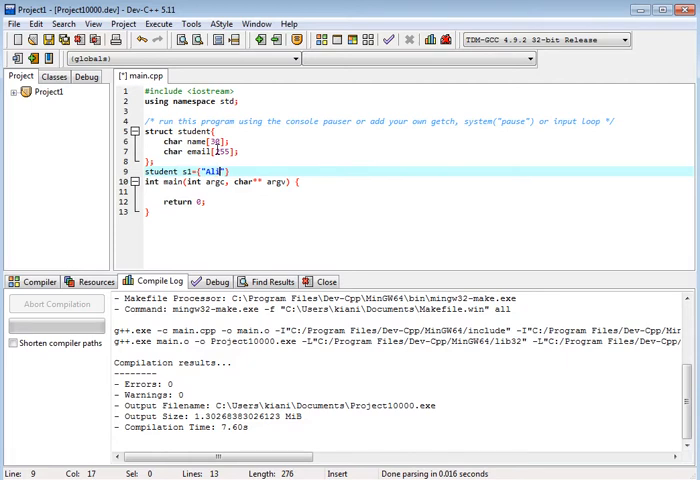
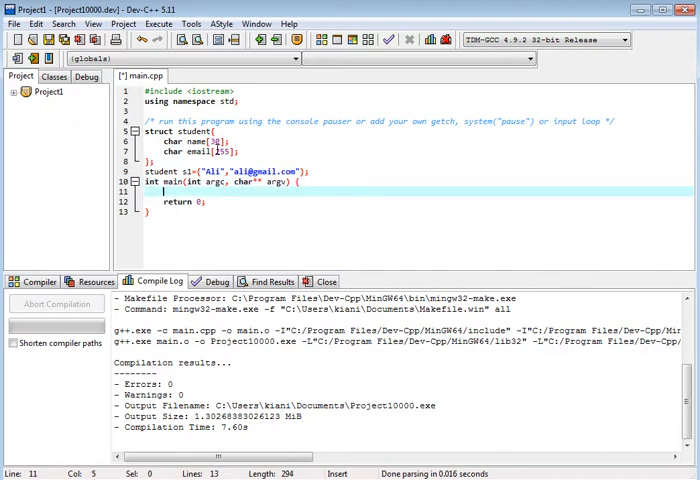
Declare pointer s2 to s1 and print "Name:" with s2->name in main
{"action": "type", "text": "student *s2;"}
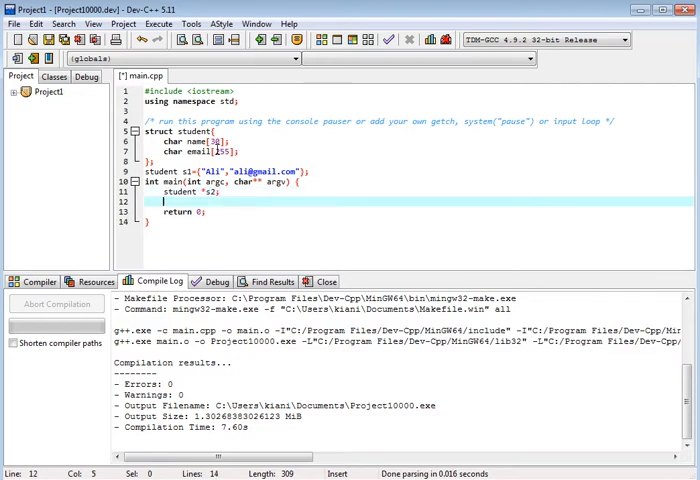
{"action": "type", "text": "s2=&s1;"}
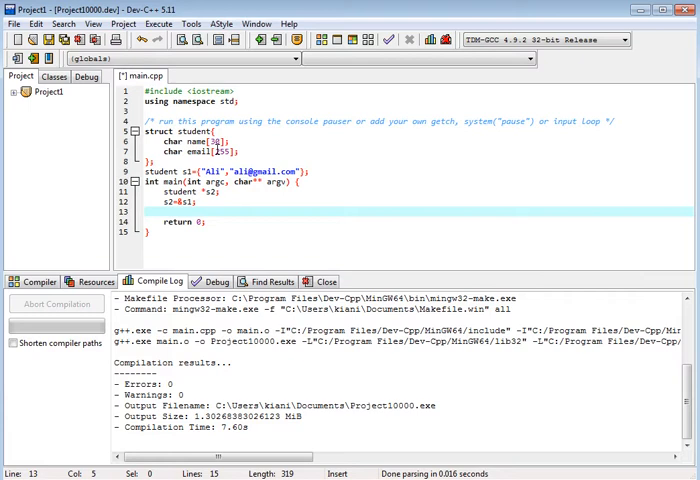
{"action": "type", "text": "prin"}
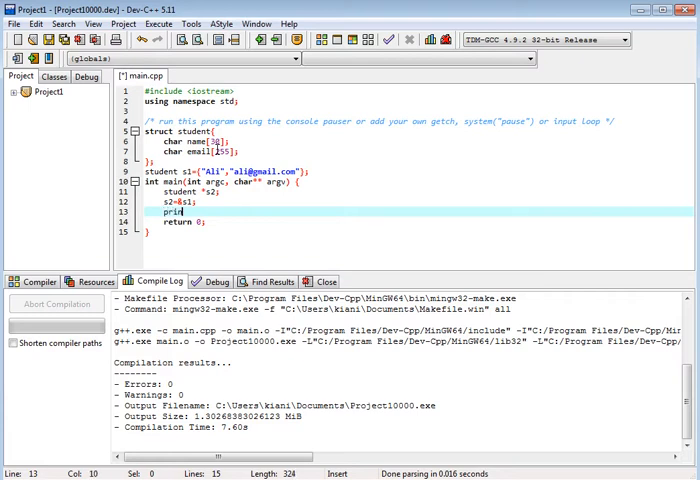
{"action": "key", "text": "BackSpace"}
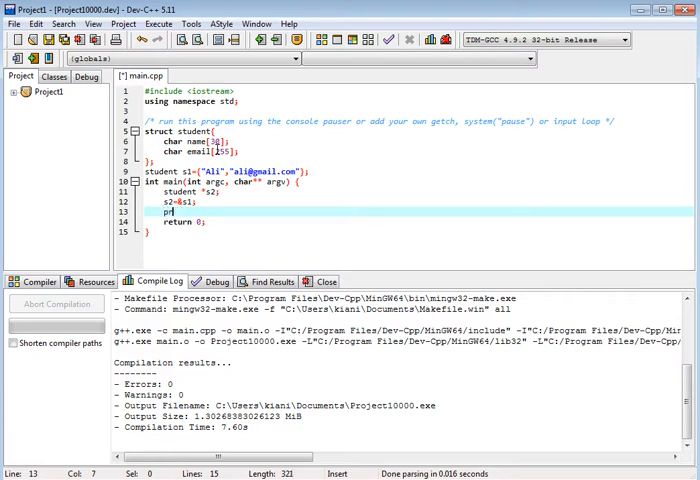
{"action": "type", "text": "out"}
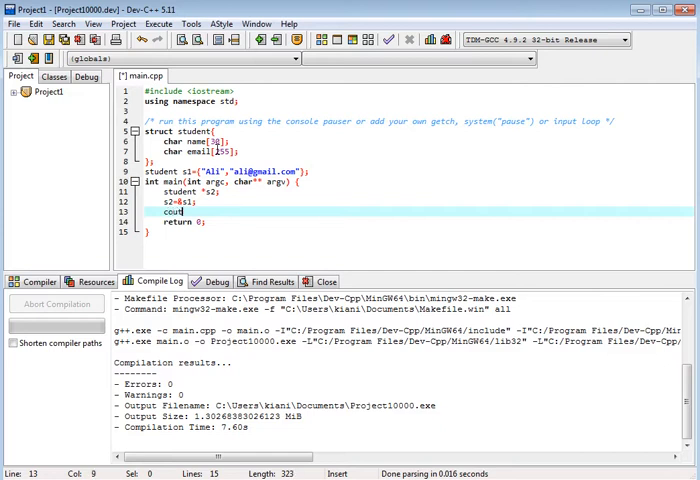
{"action": "type", "text": "<<\""}
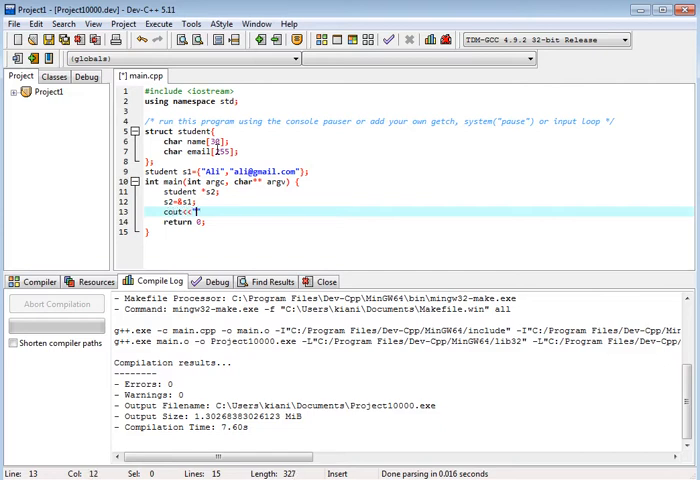
{"action": "type", "text": "\"Name\""}
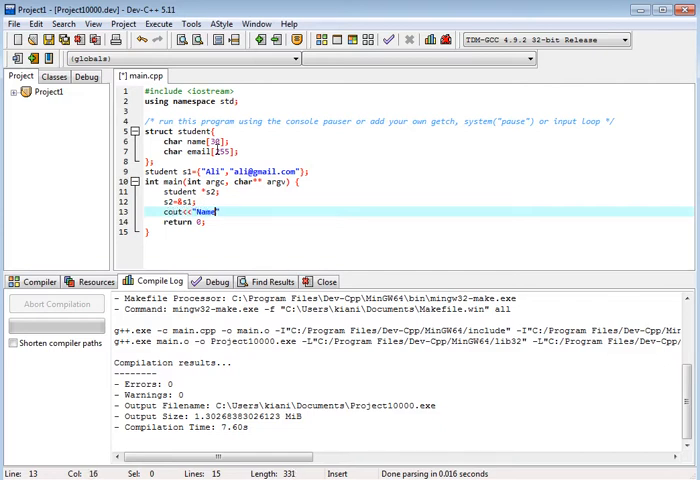
{"action": "type", "text": ":"}
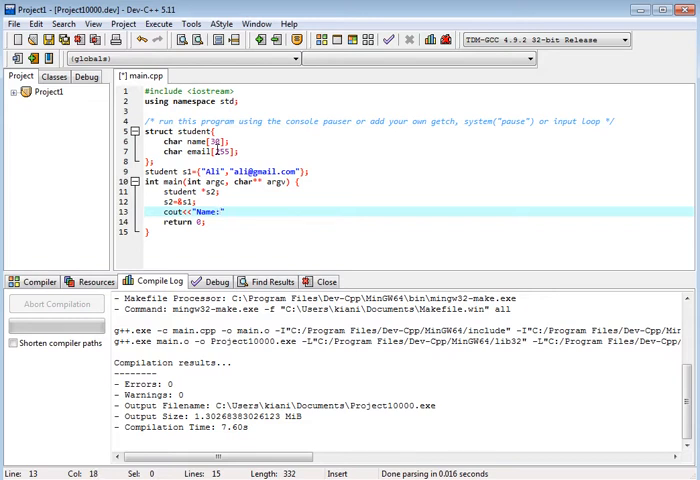
{"action": "type", "text": "<<"}
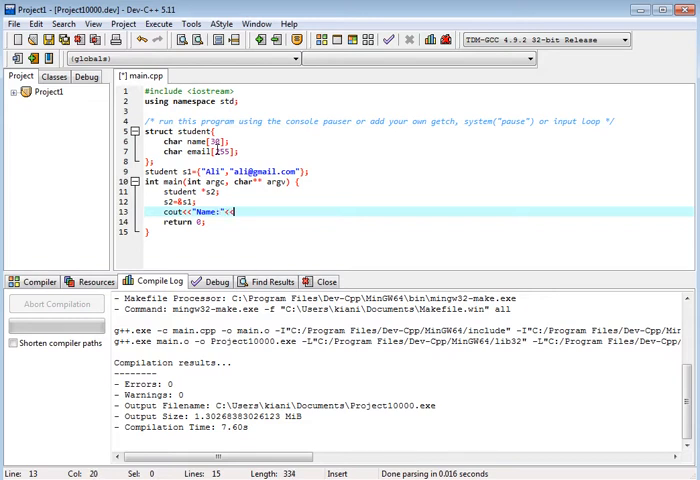
{"action": "type", "text": "s"}
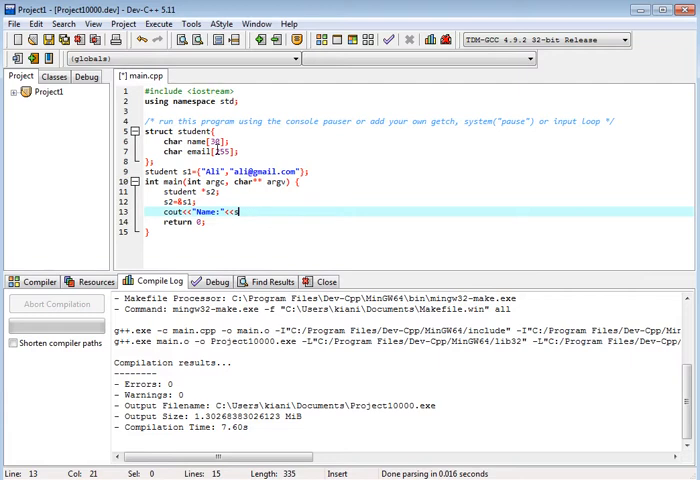
{"action": "type", "text": "s2->name;"}
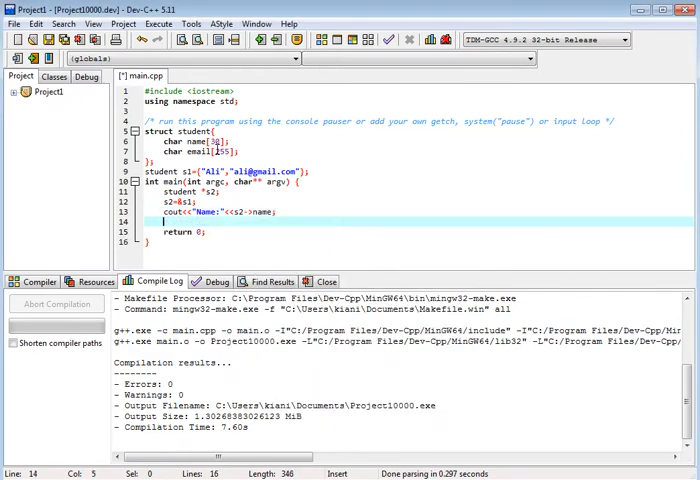
Print endl then "Email:" with s2->email on a new line
{"action": "type", "text": "cout<"}
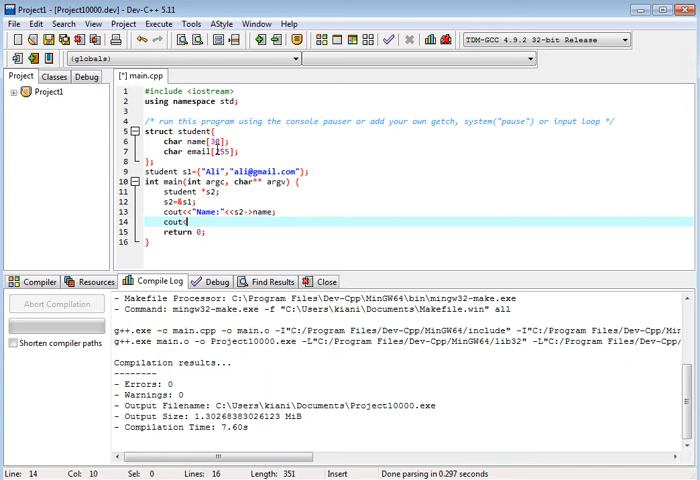
{"action": "type", "text": "endl"}
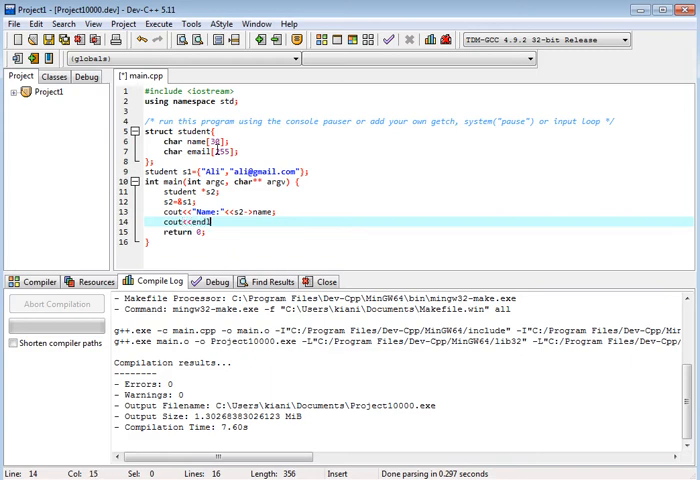
{"action": "type", "text": ";"}
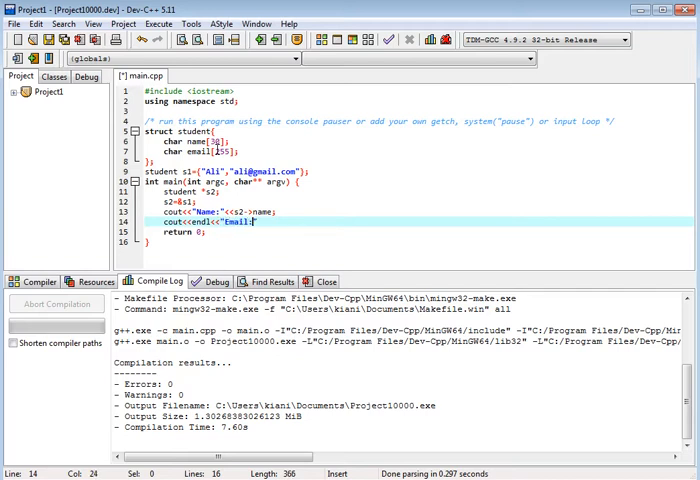
{"action": "type", "text": "<<"}
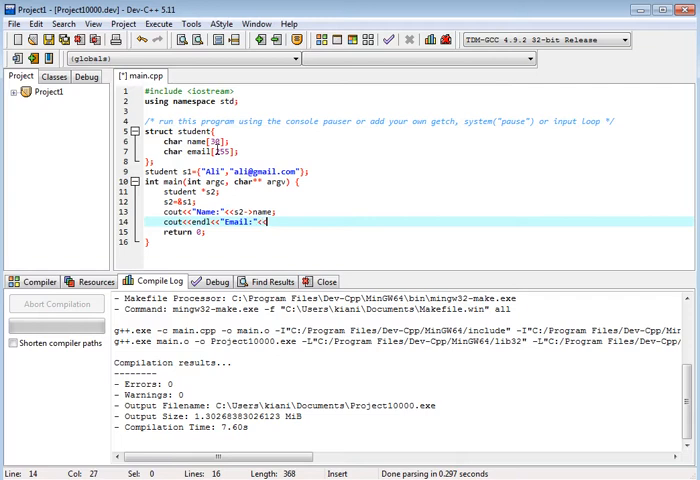
{"action": "type", "text": "s2"}
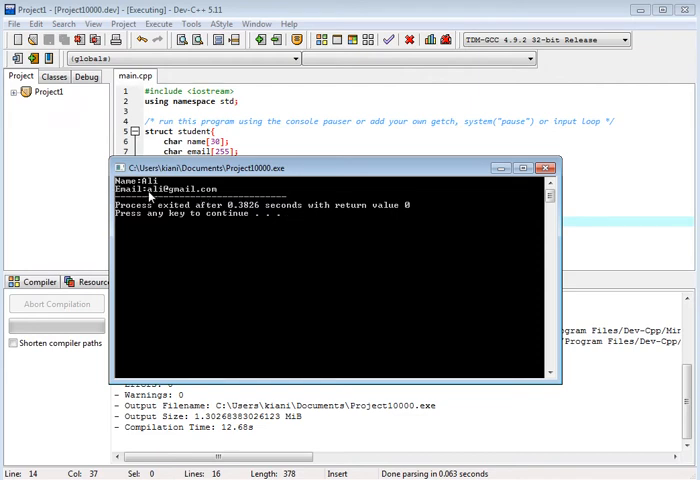
{"action": "mouse_move", "coordinate": [536, 188]}
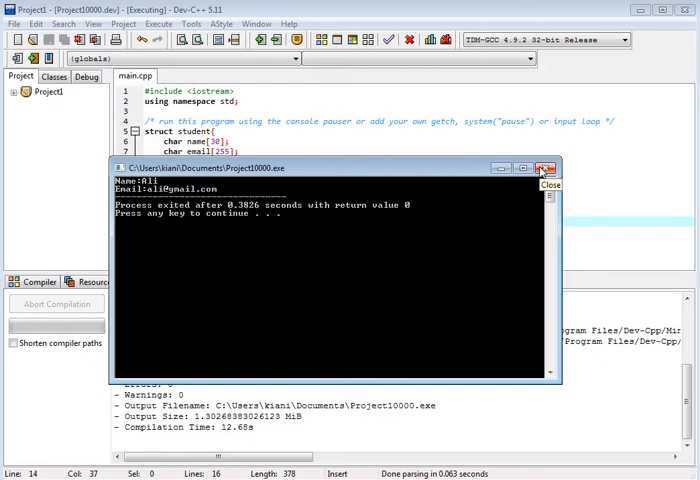
Close the console showing Name: Ali and the email after the run
{"action": "left_click", "coordinate": [544, 168]}
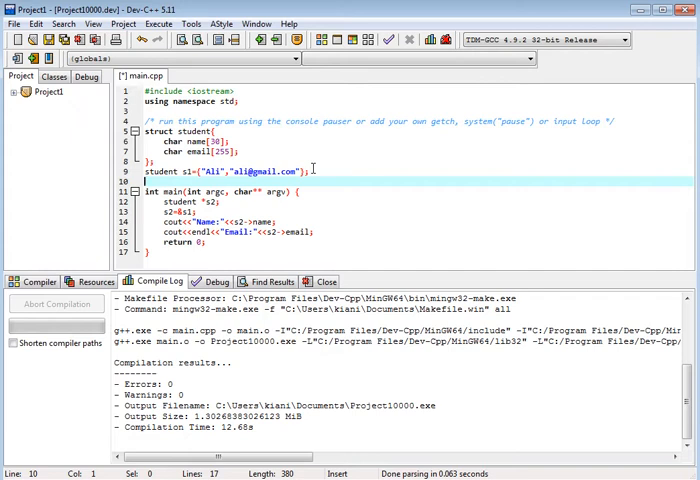
Write an empty void display function taking a student parameter s3 above main
{"action": "type", "text": "void"}
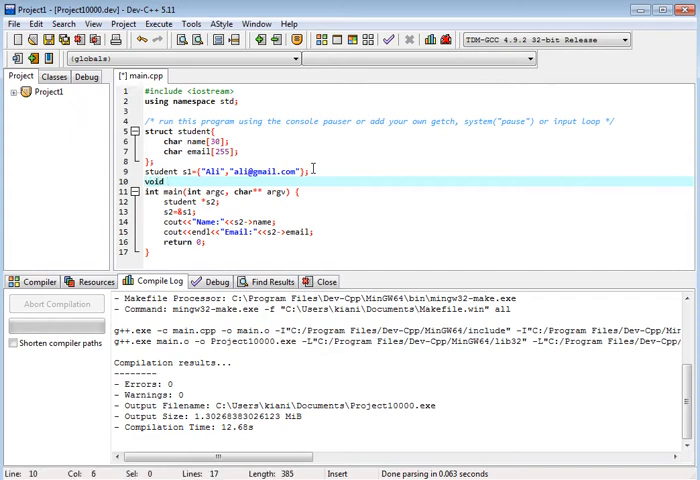
{"action": "type", "text": "display(stu"}
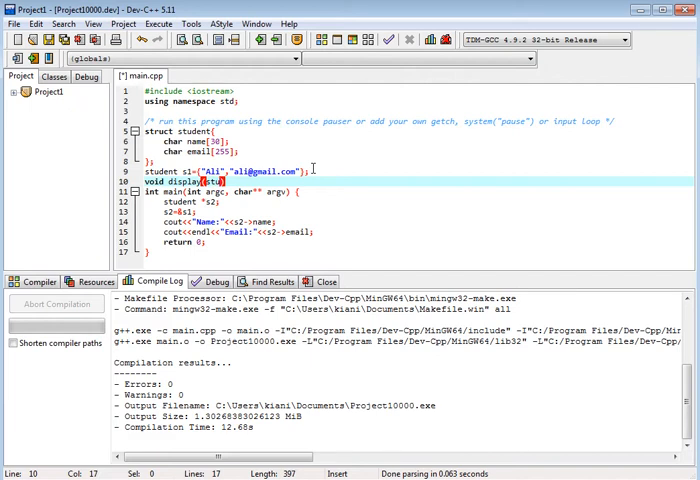
{"action": "key", "text": "BackSpace"}
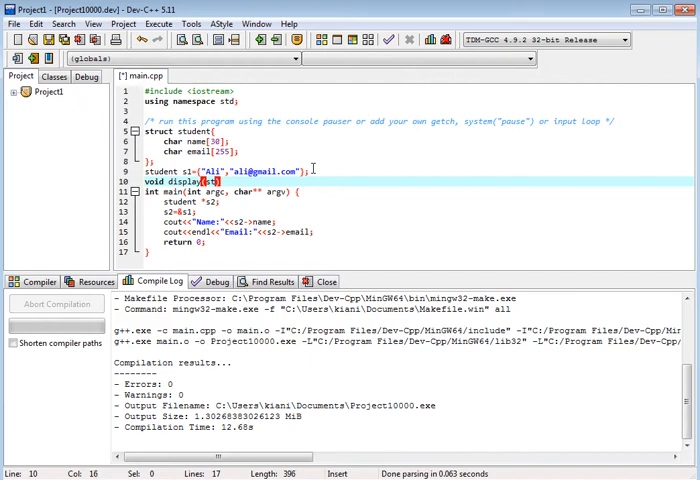
{"action": "type", "text": "struct"}
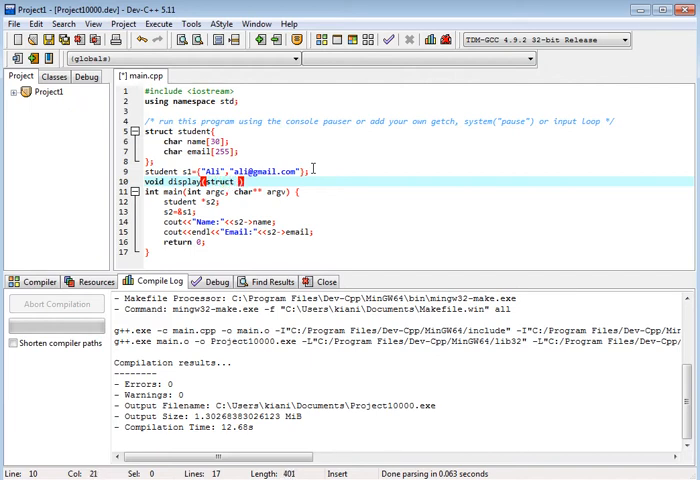
{"action": "type", "text": "student"}
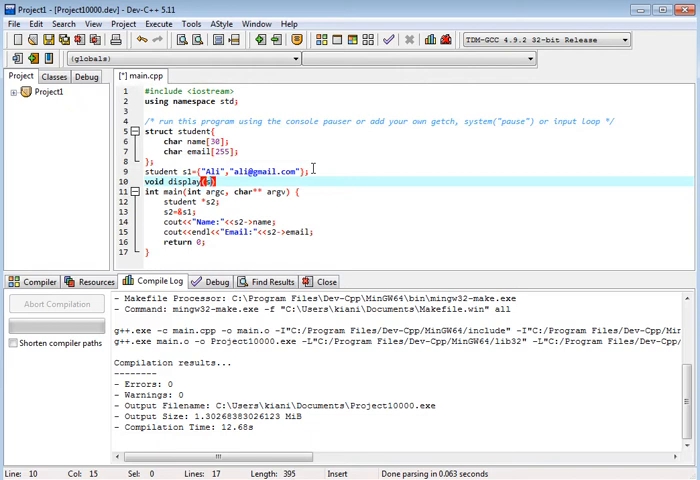
{"action": "type", "text": "student s"}
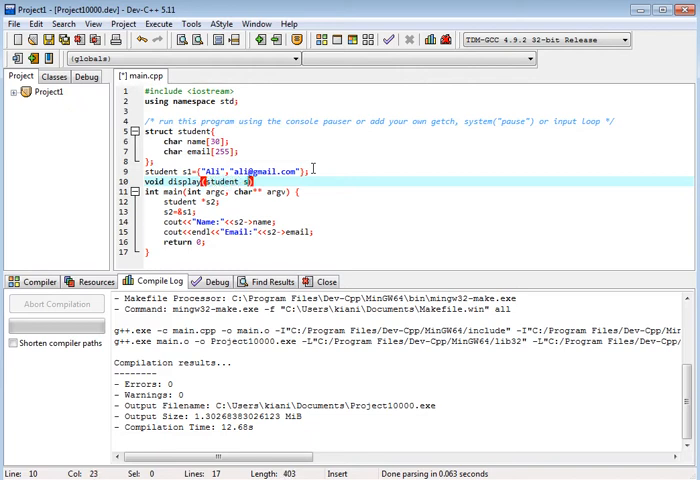
{"action": "type", "text": "3)"}
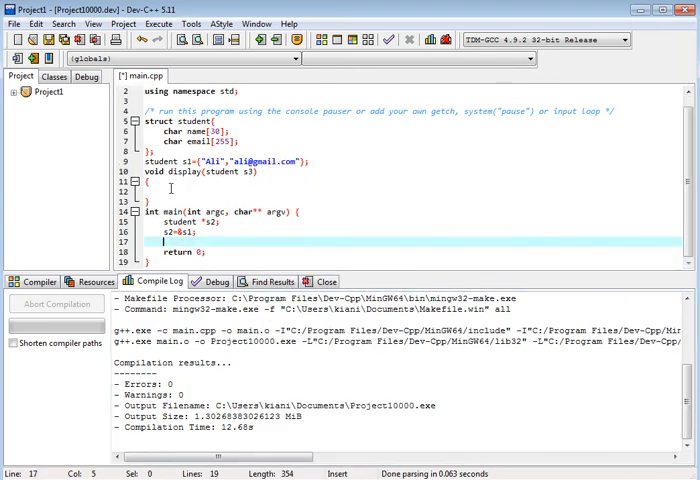
Paste the cout lines into display using s3, and call display with *s2 in main
{"action": "right_click", "coordinate": [170, 190]}
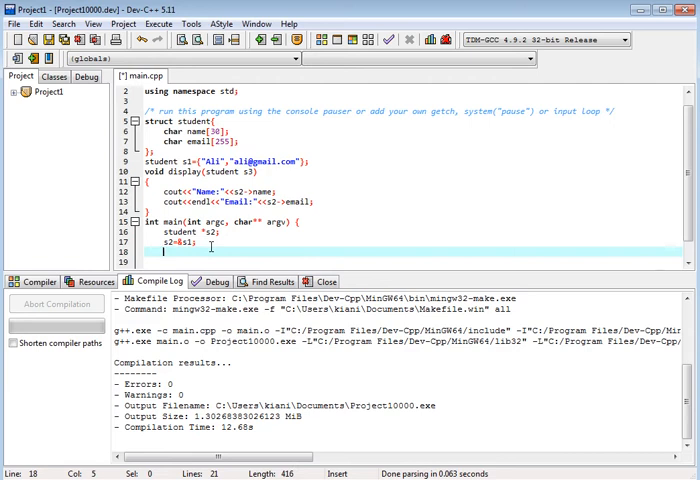
{"action": "type", "text": "display("}
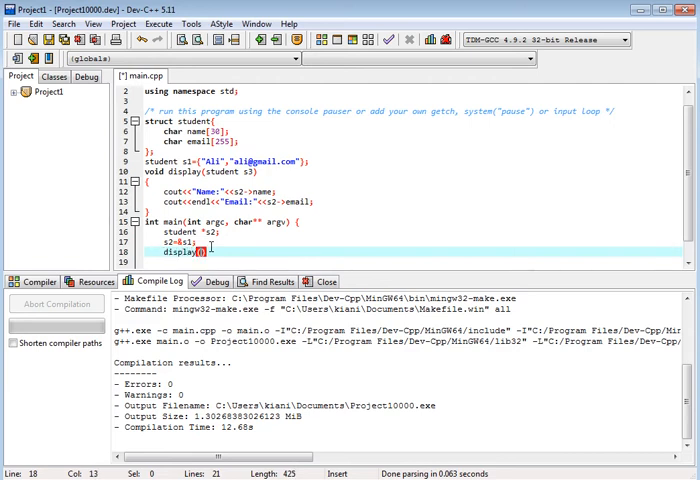
{"action": "type", "text": "s2"}
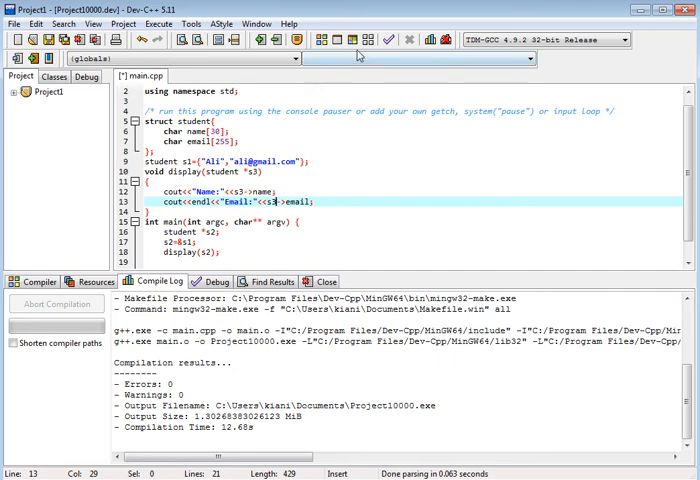
Compile and run, view Ali's name and email printed via display, then close the console
{"action": "left_click", "coordinate": [360, 40]}
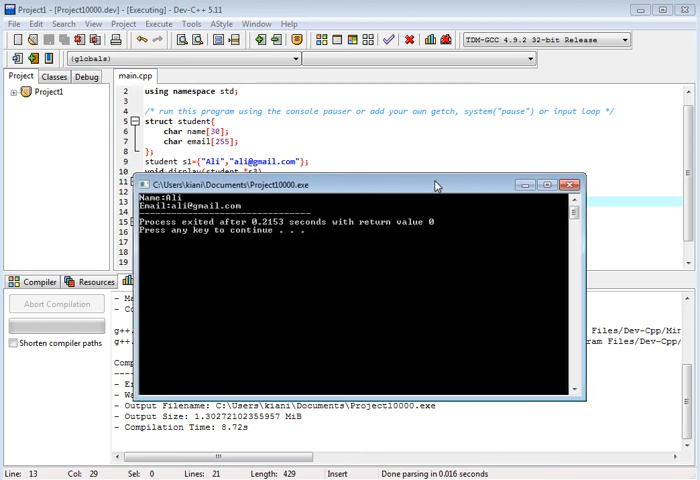
{"action": "left_click_drag", "start_coordinate": [436, 184], "coordinate": [392, 156]}
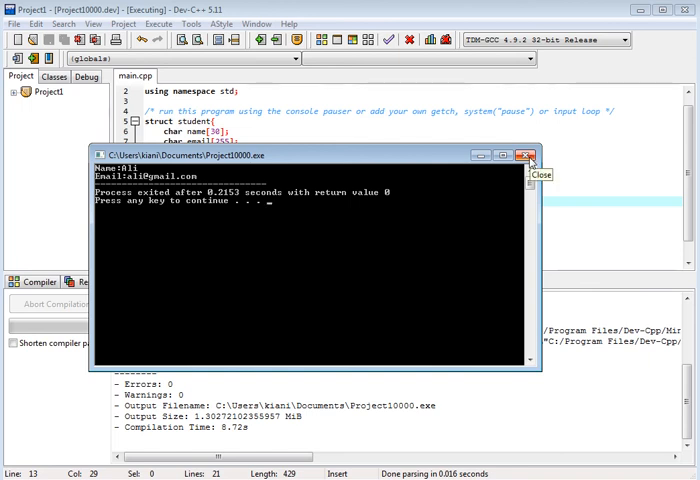
{"action": "left_click", "coordinate": [532, 156]}
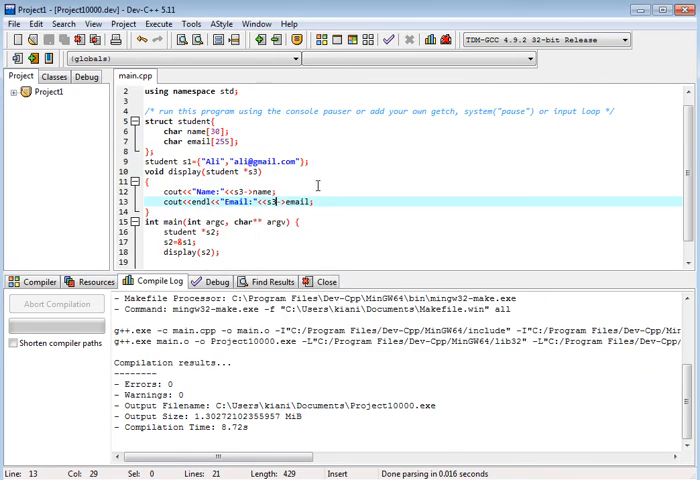